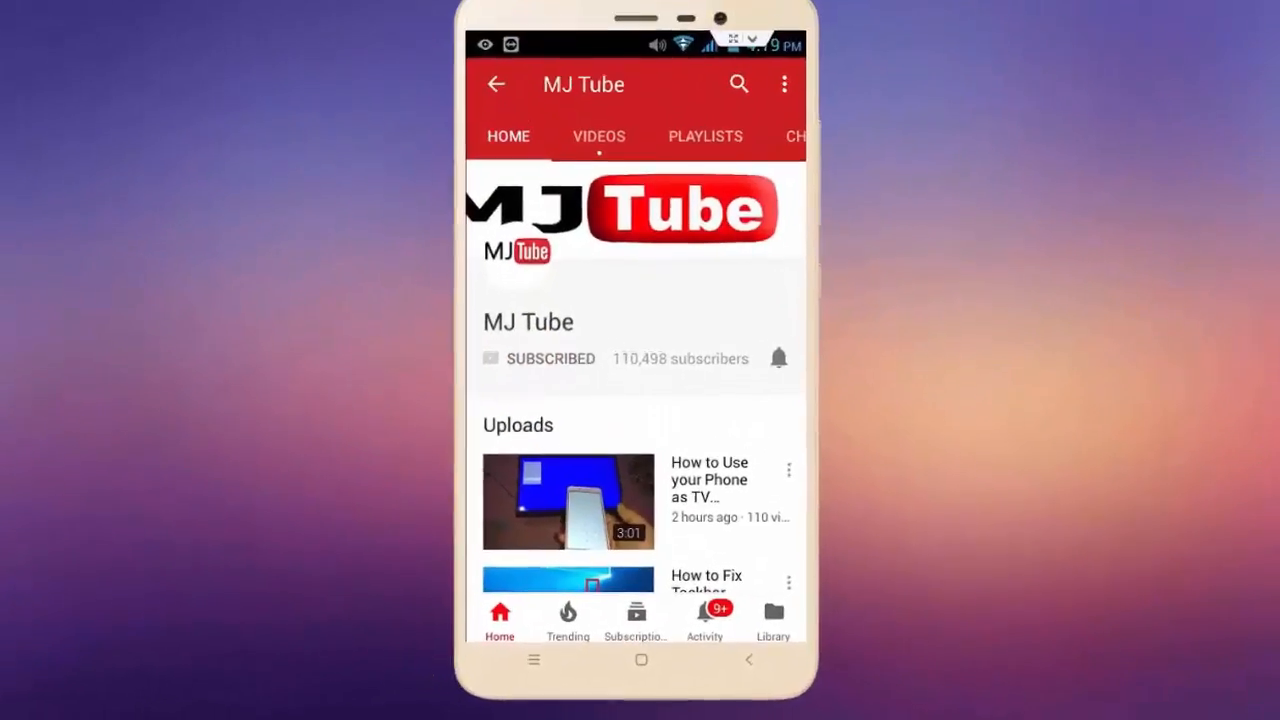
# - Open This PC from the desktop to list folders and drives, including Windows 10 (C:)
pyautogui.click(779, 358)
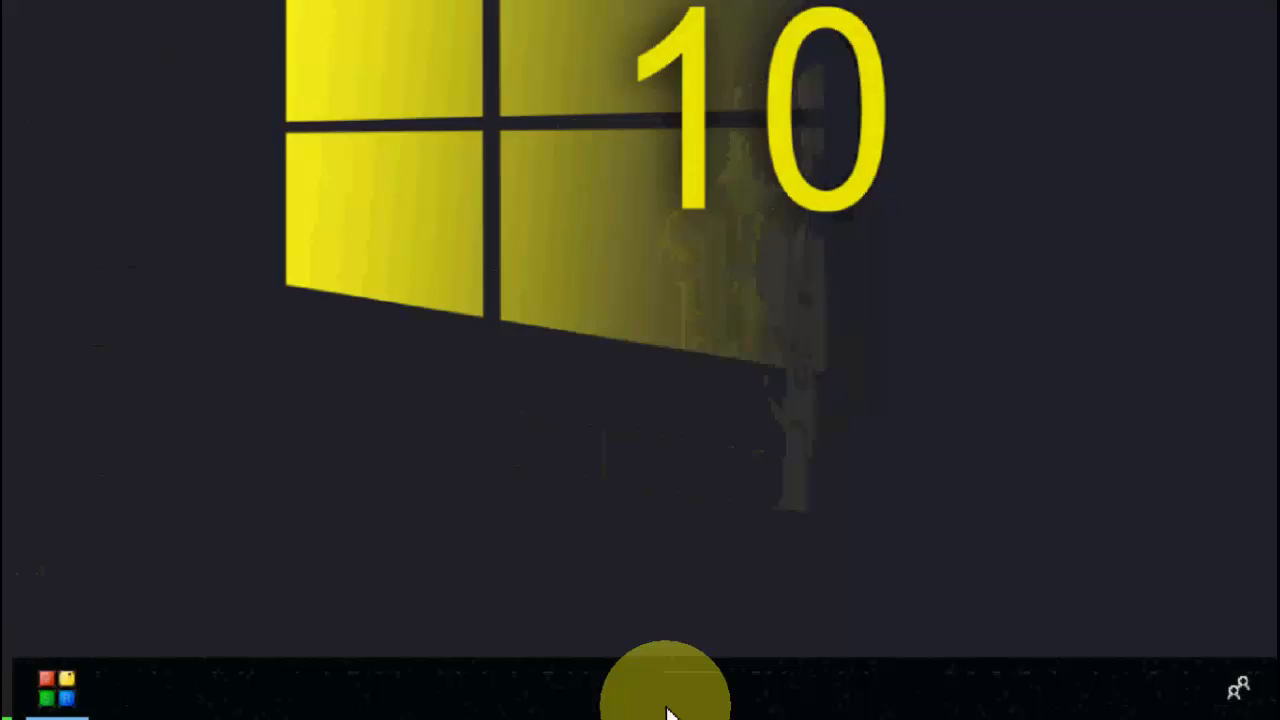
pyautogui.rightClick(665, 690)
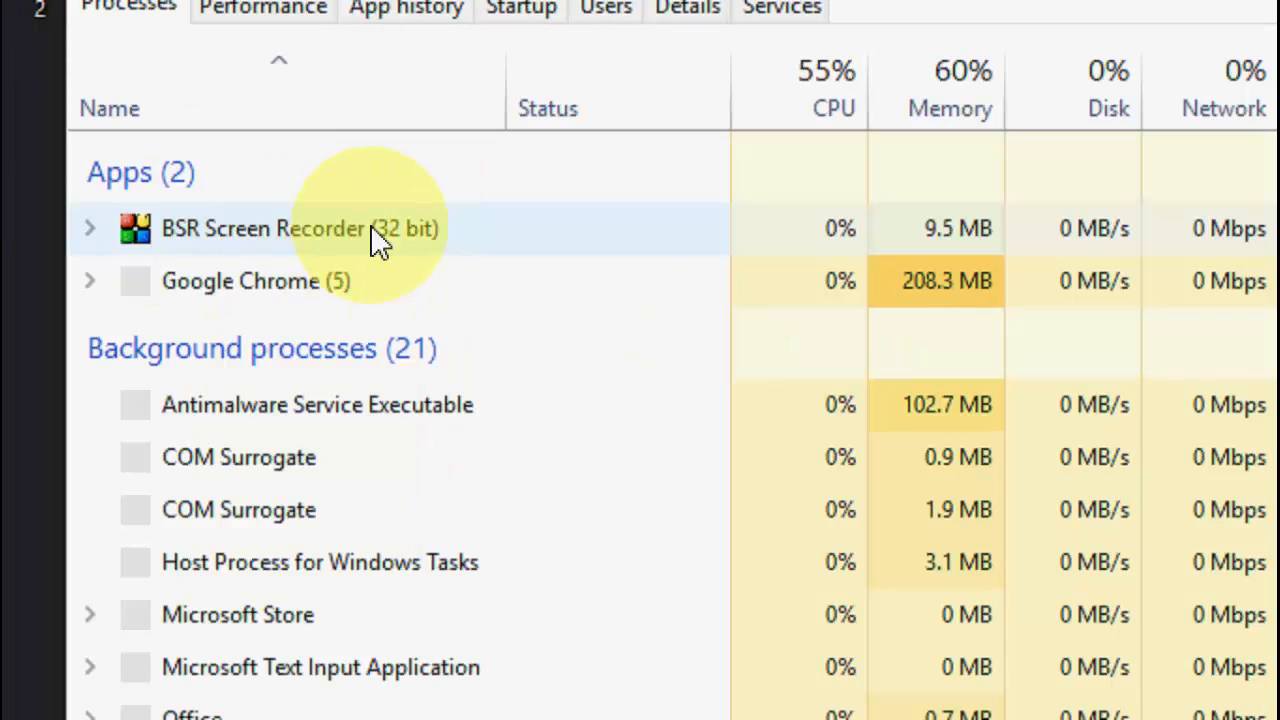
pyautogui.scroll(-3)
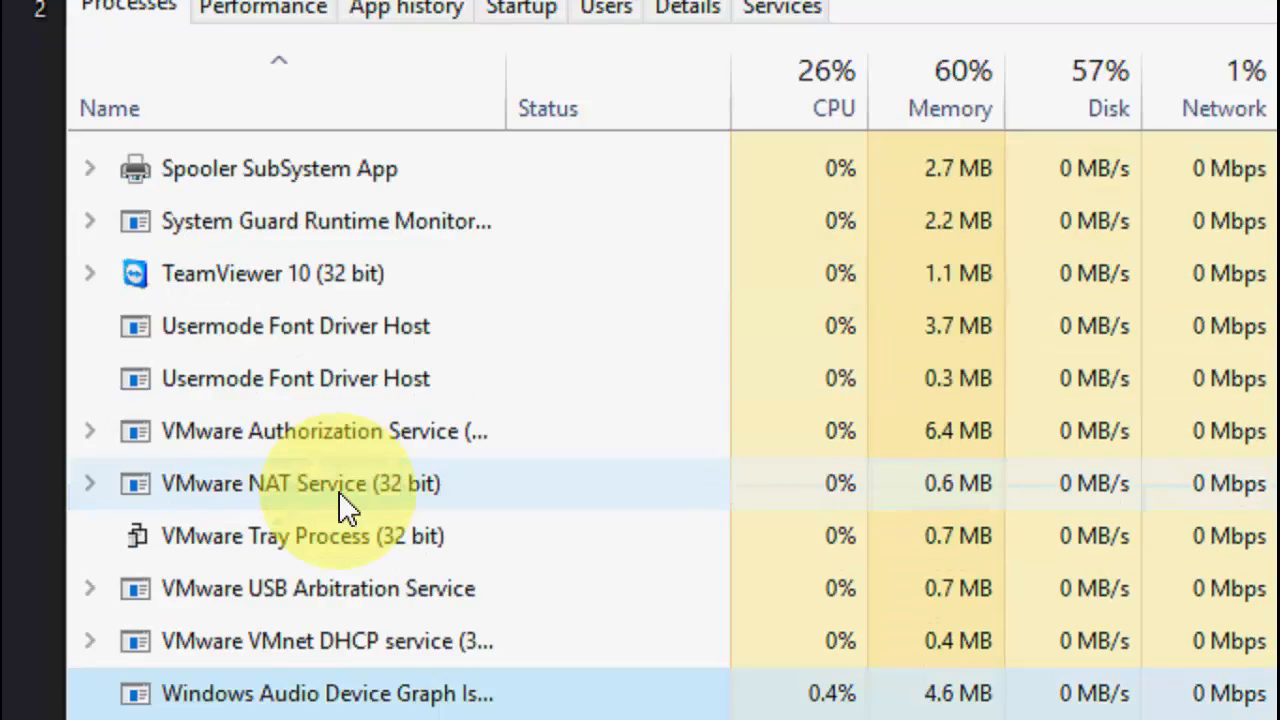
pyautogui.scroll(-3)
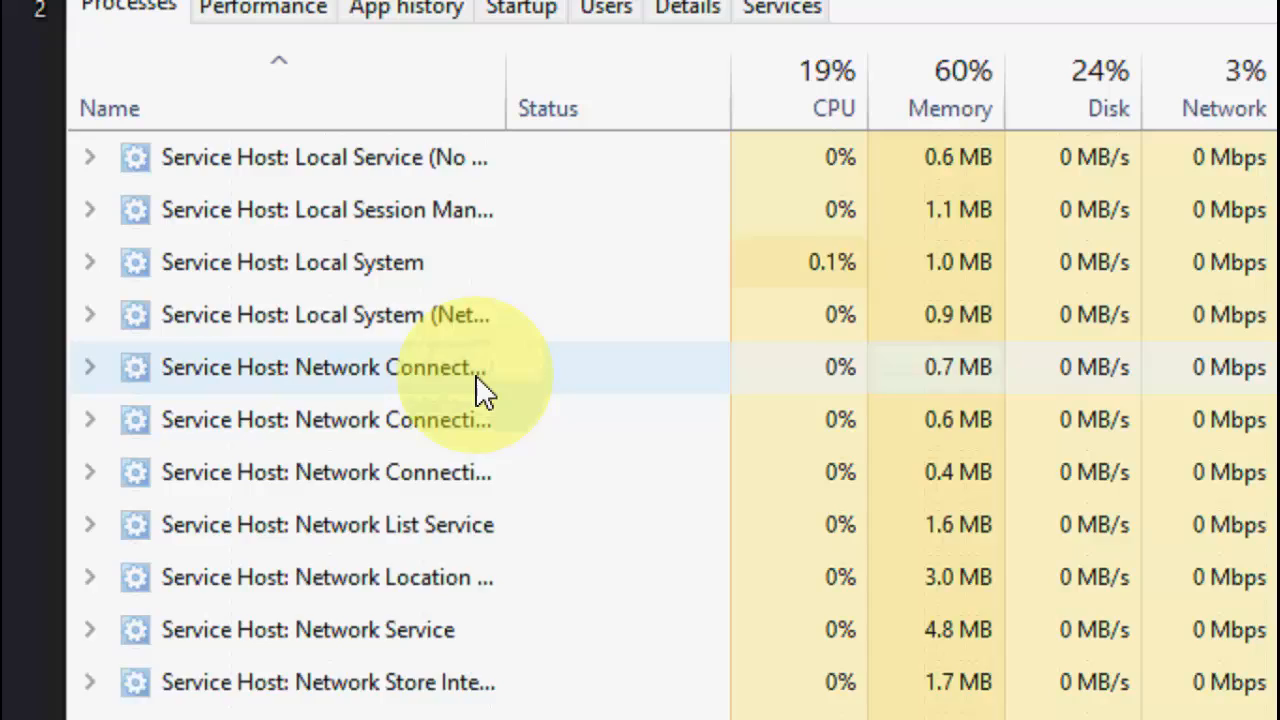
pyautogui.scroll(-3)
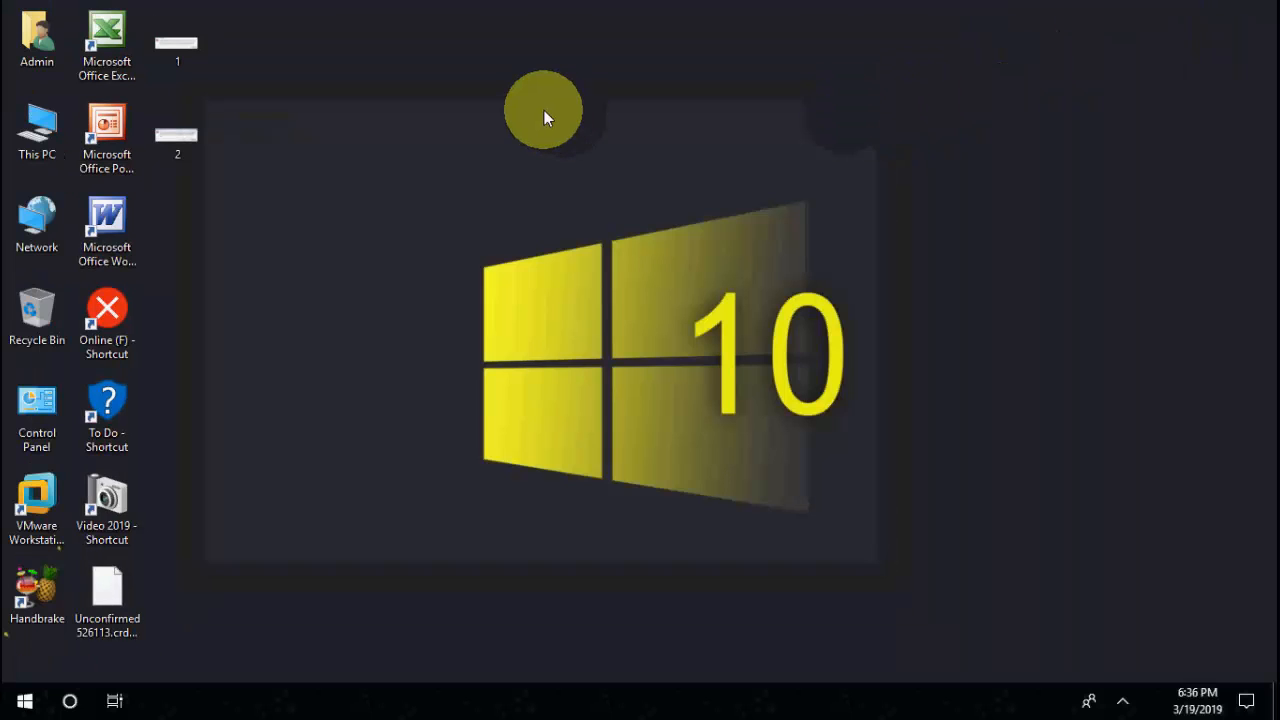
pyautogui.rightClick(545, 115)
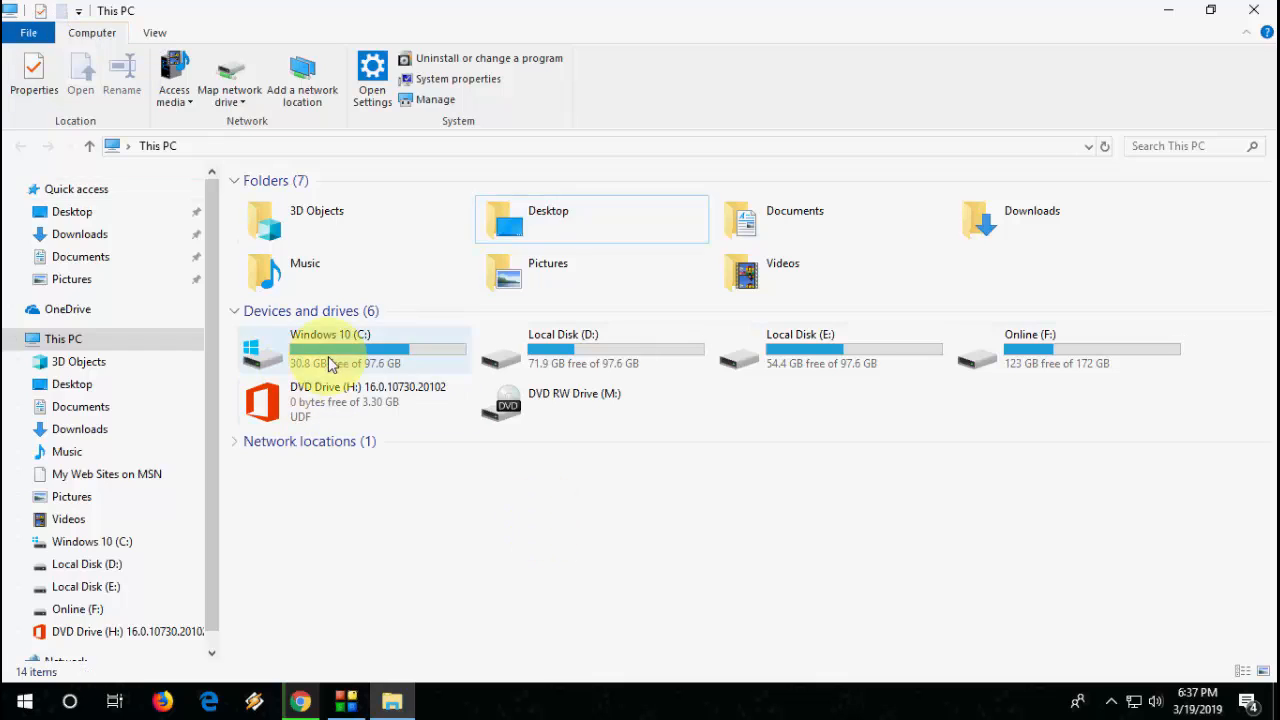
# - Open the Windows 10 (C:) drive and show hidden files through folder options
pyautogui.doubleClick(340, 350)
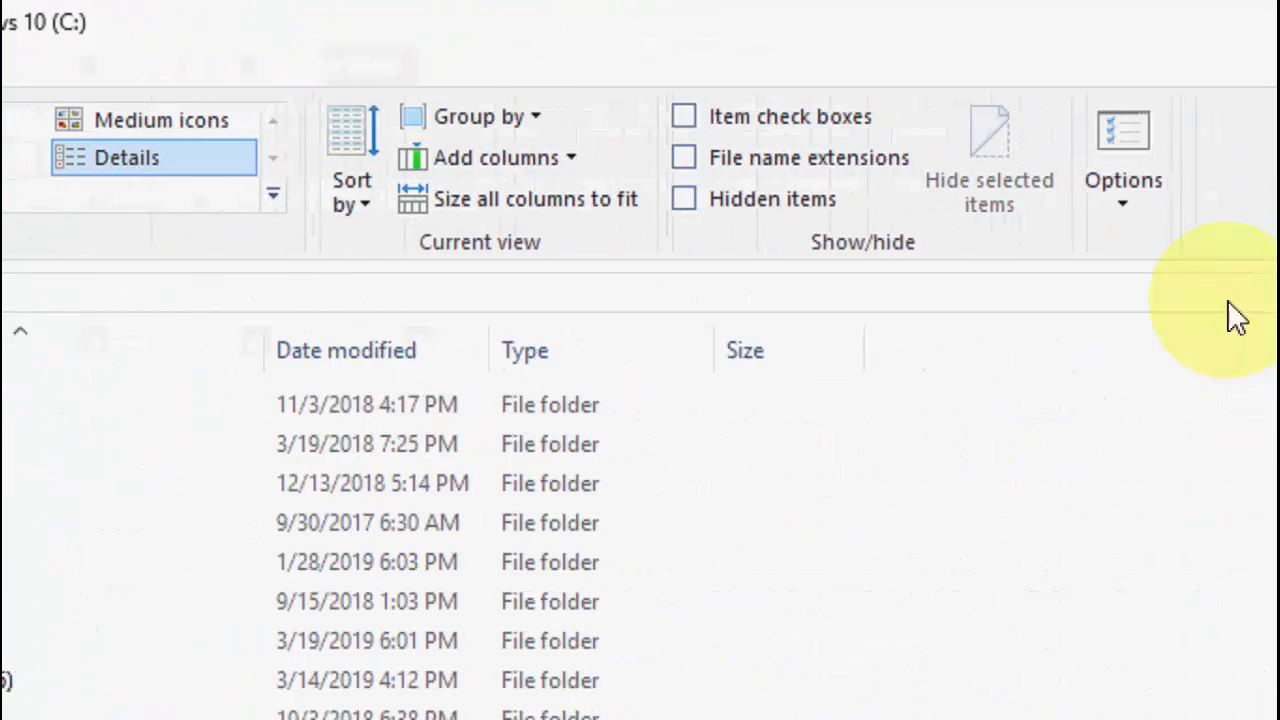
pyautogui.click(1122, 160)
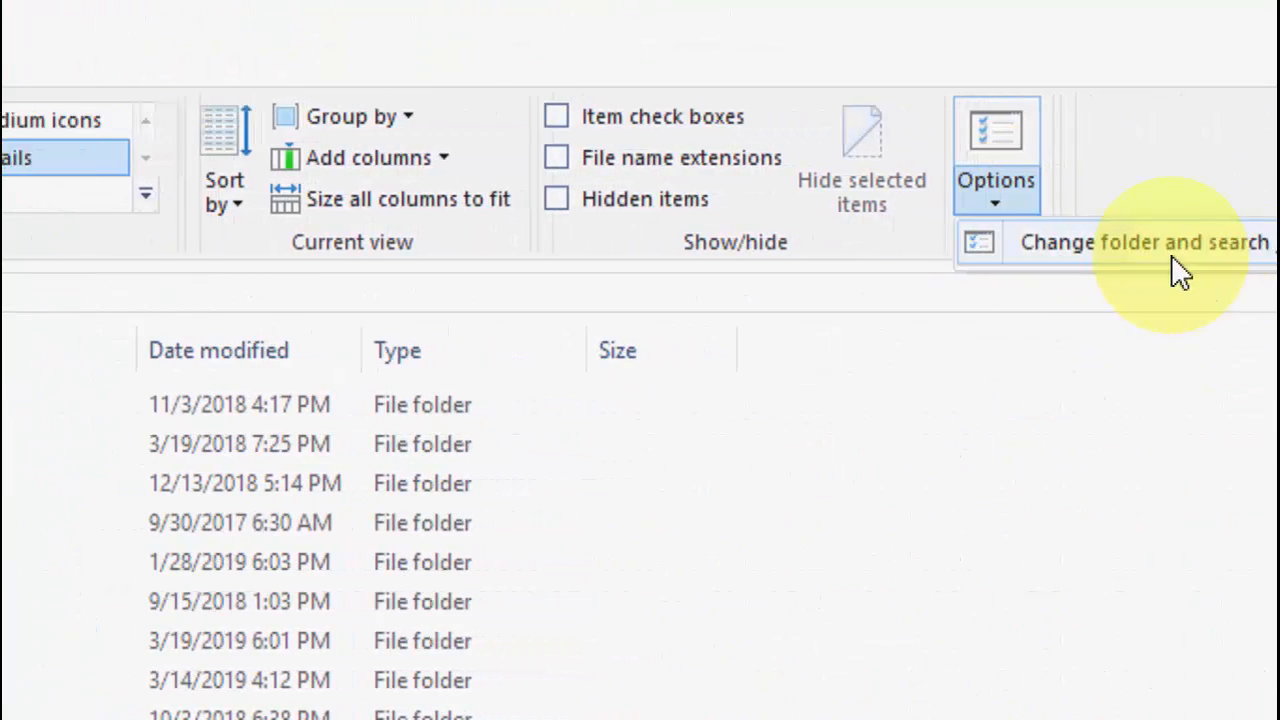
pyautogui.click(1140, 241)
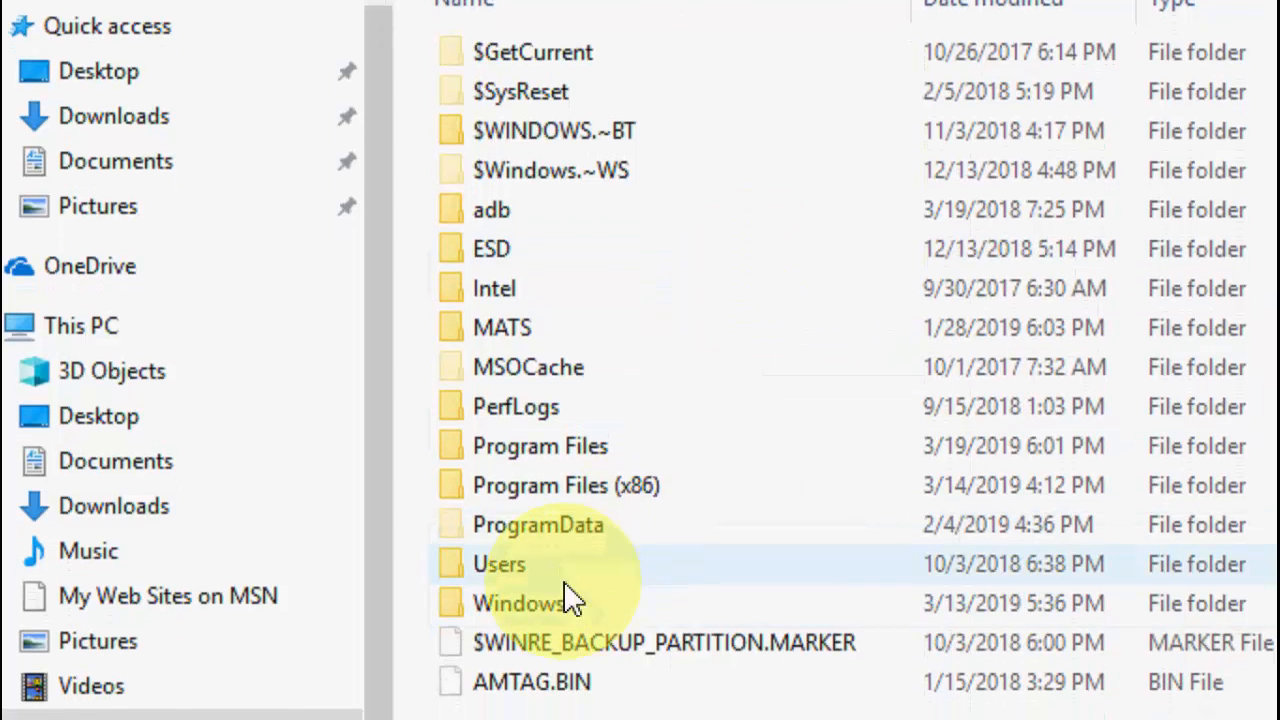
# - Browse into Users > Default and copy its Desktop folder
pyautogui.doubleClick(498, 563)
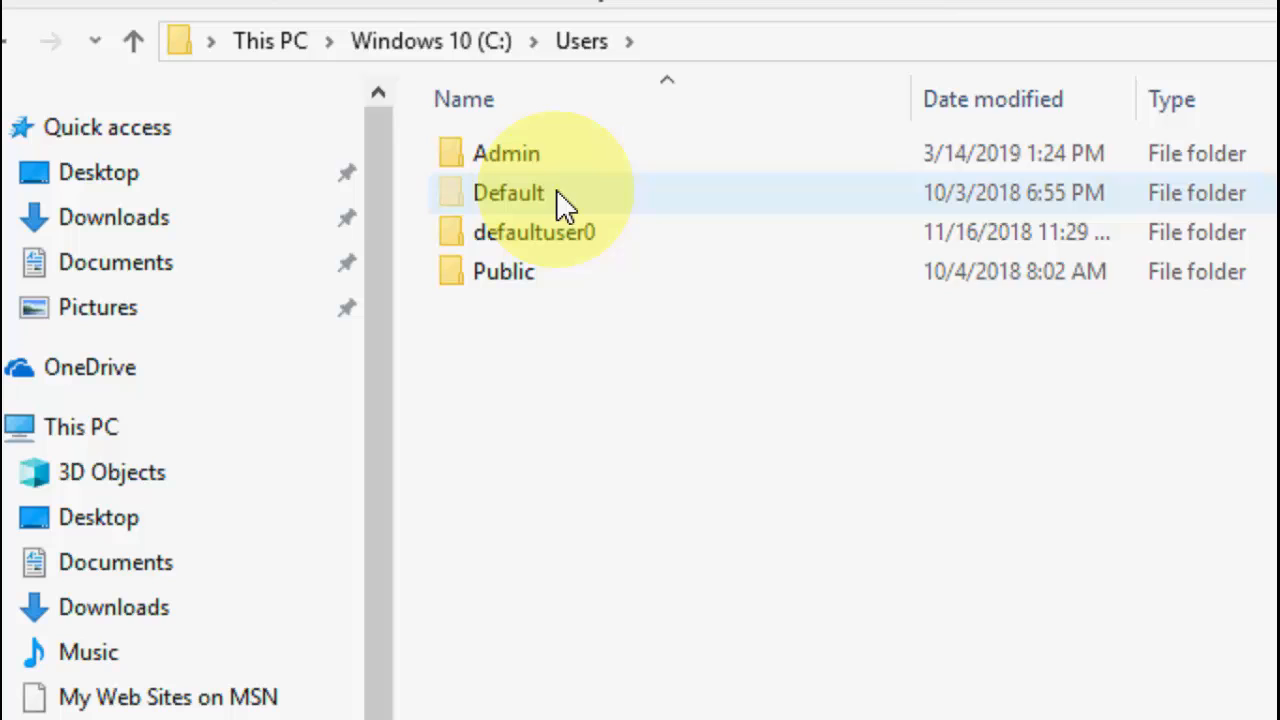
pyautogui.doubleClick(508, 192)
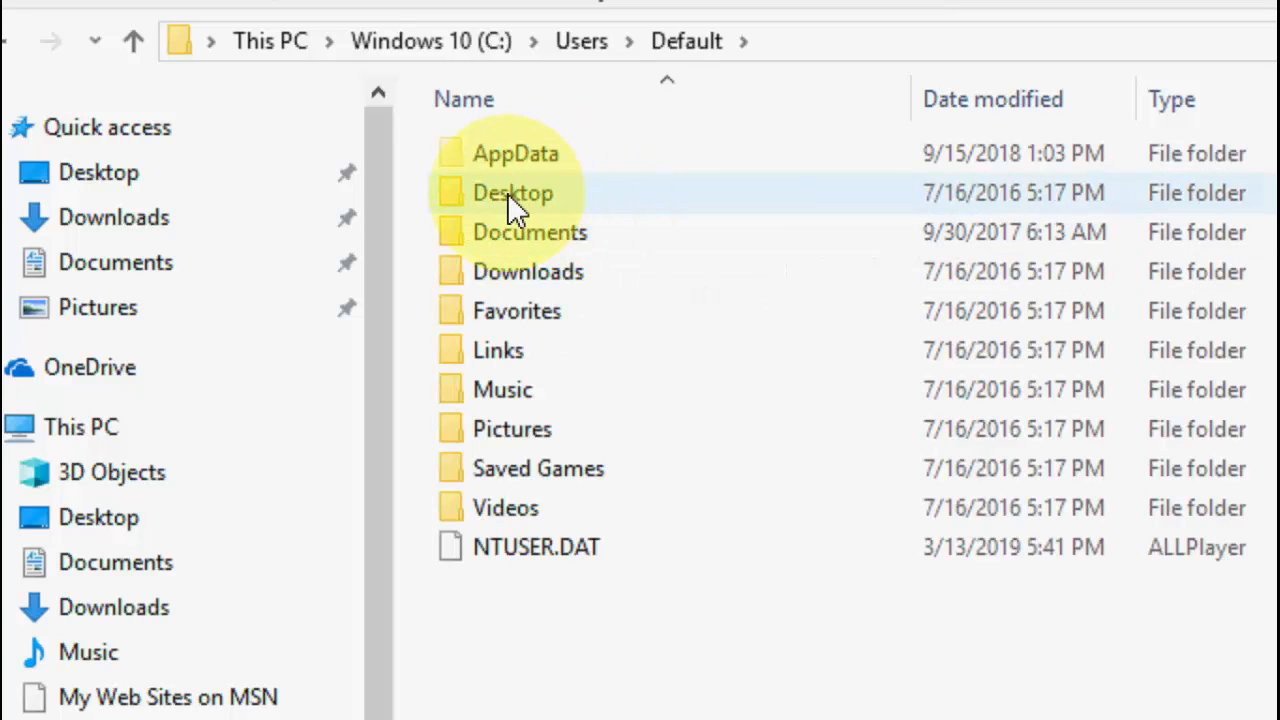
pyautogui.rightClick(512, 192)
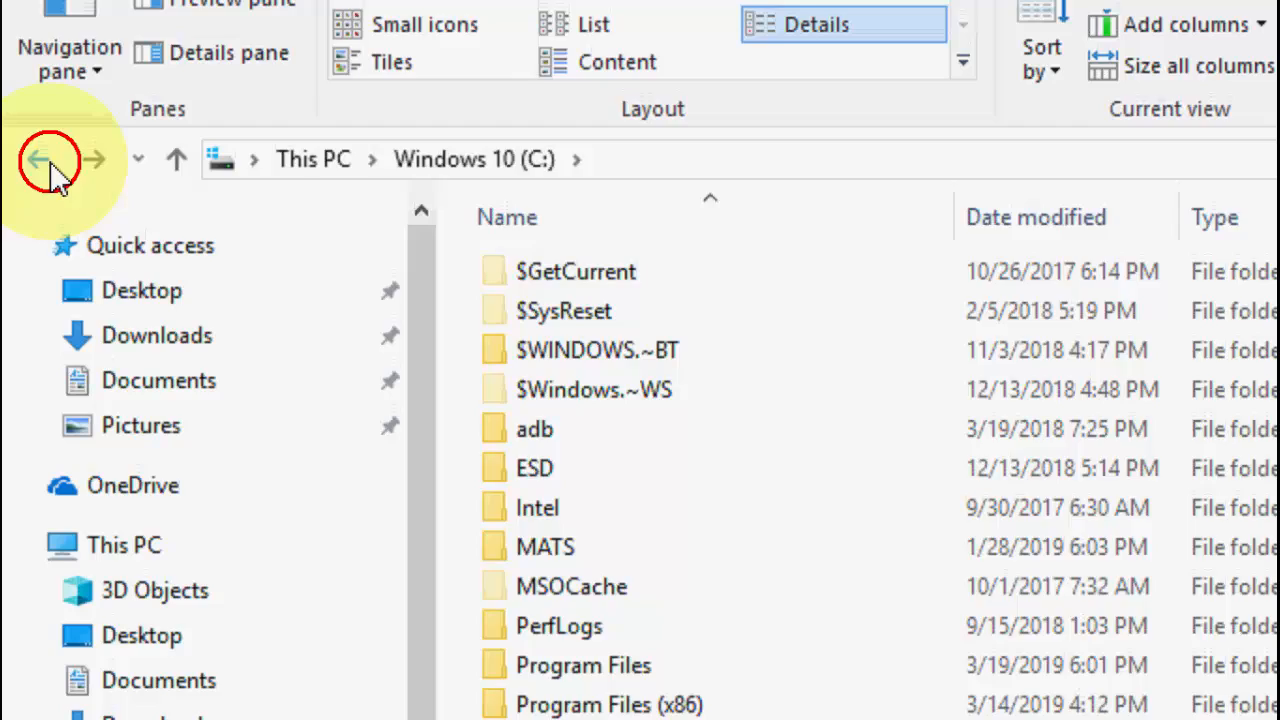
# - Paste the Desktop folder into C:\Windows\System32\config\systemprofile
pyautogui.click(40, 158)
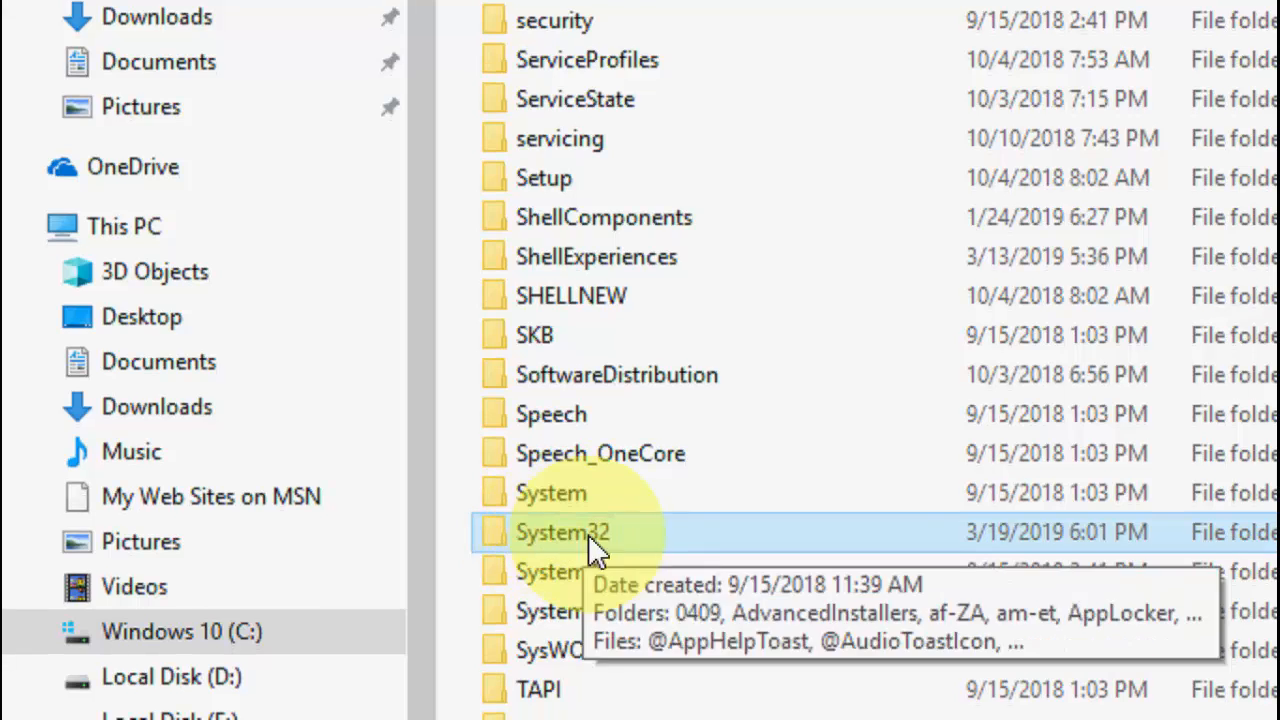
pyautogui.doubleClick(563, 532)
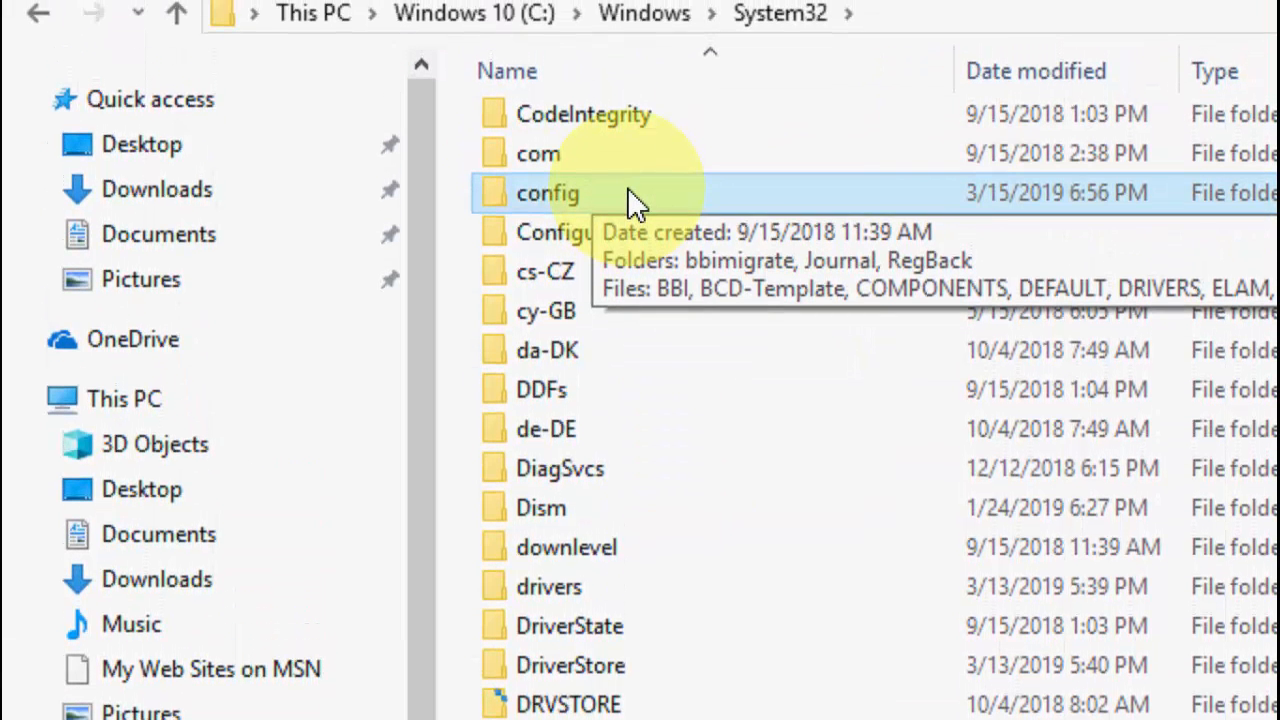
pyautogui.doubleClick(547, 193)
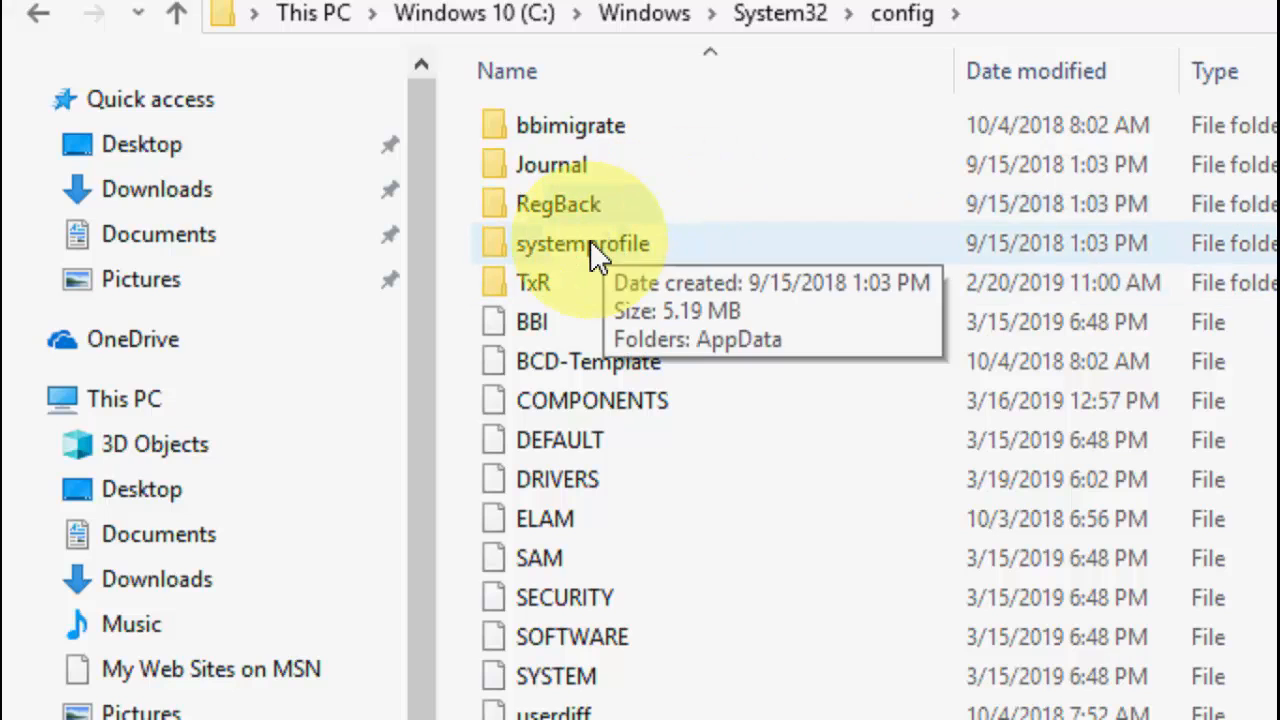
pyautogui.doubleClick(583, 243)
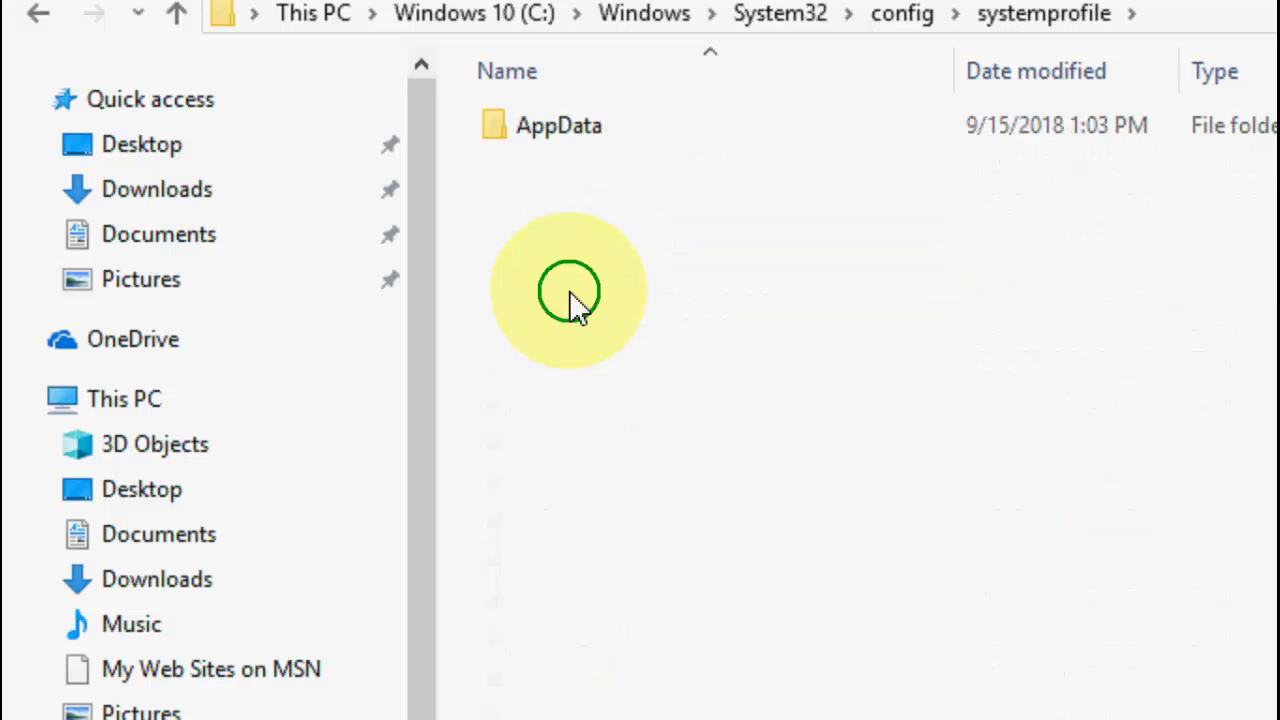
pyautogui.rightClick(568, 290)
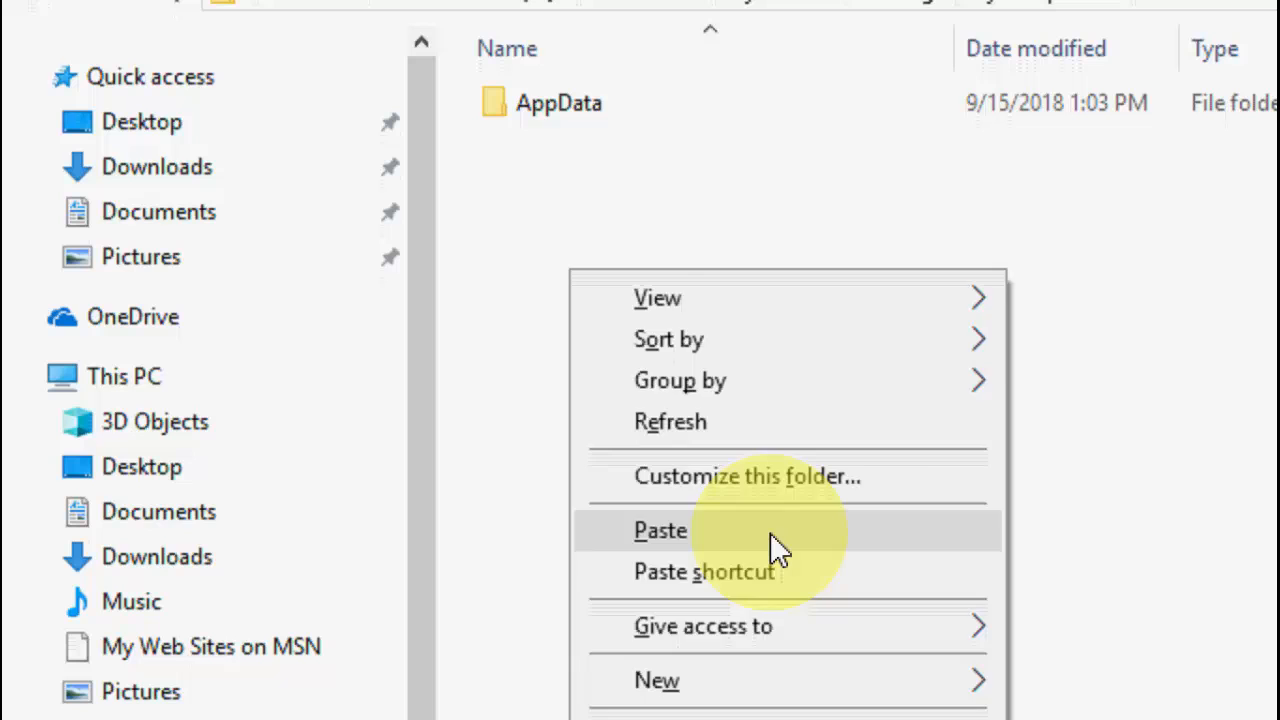
pyautogui.click(660, 530)
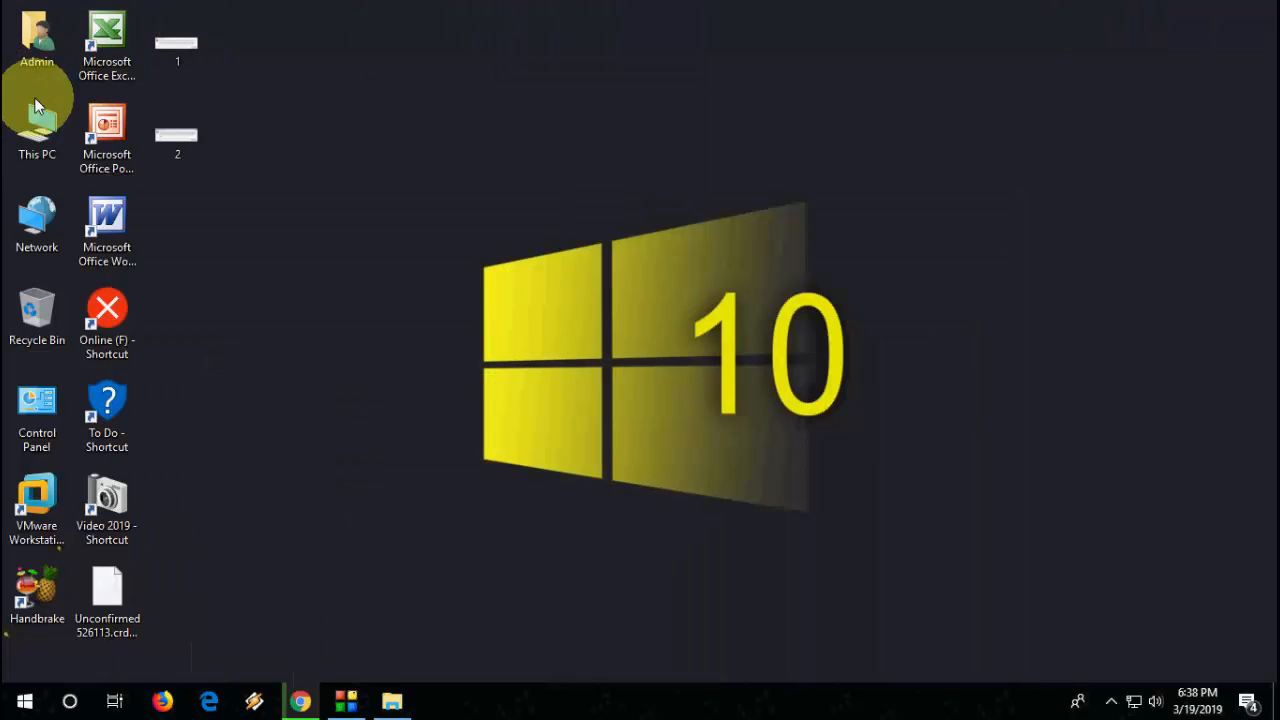
pyautogui.moveTo(37, 125)
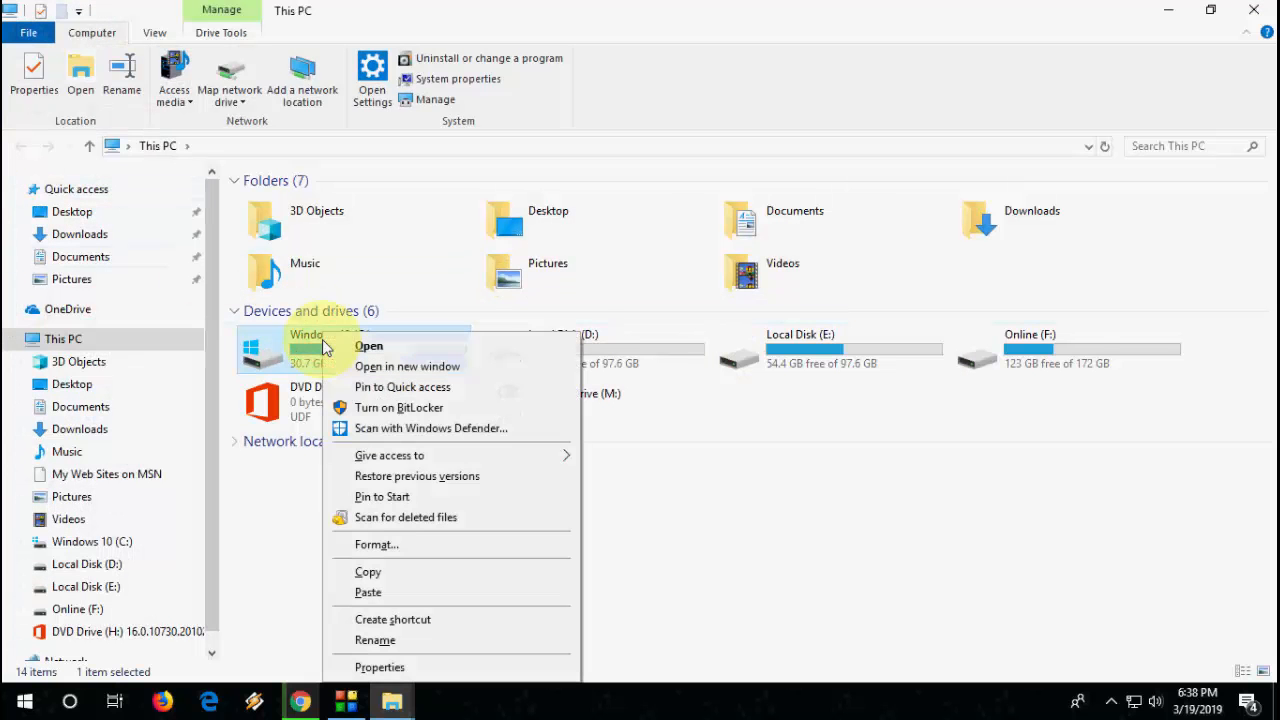
# - Run Error checking on Windows 10 (C:) from its Properties Tools tab
pyautogui.click(380, 667)
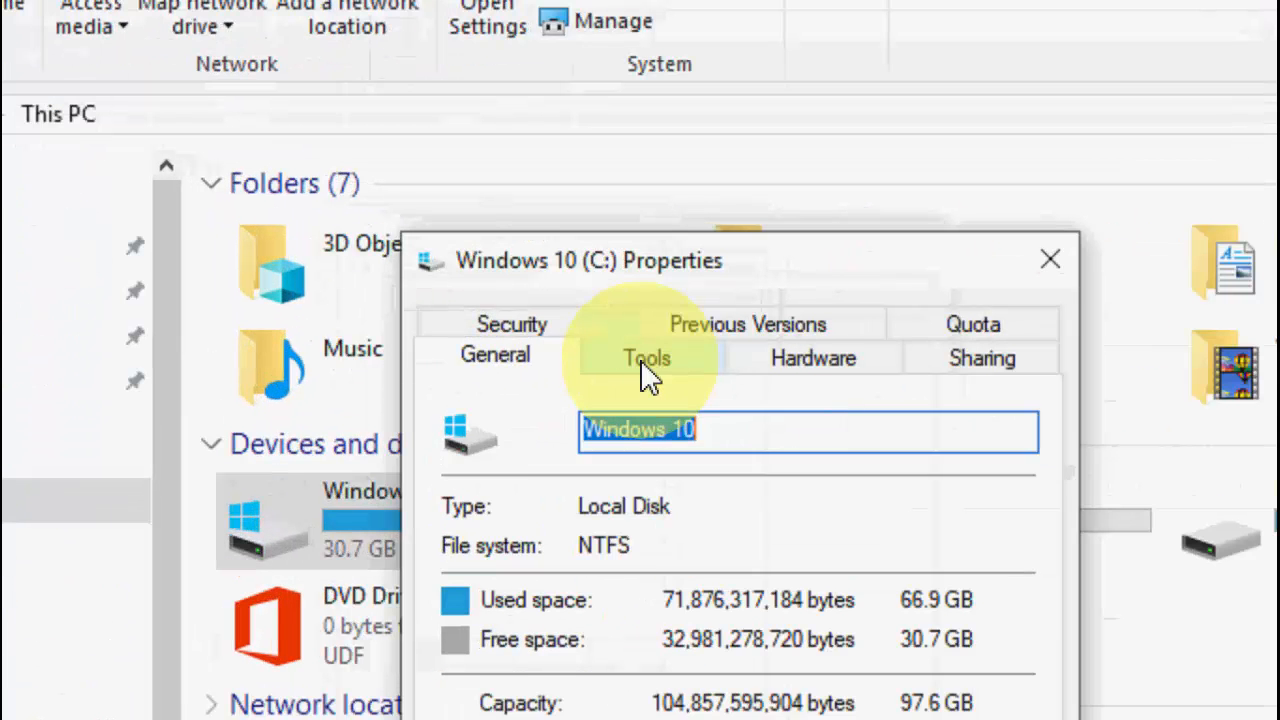
pyautogui.click(646, 357)
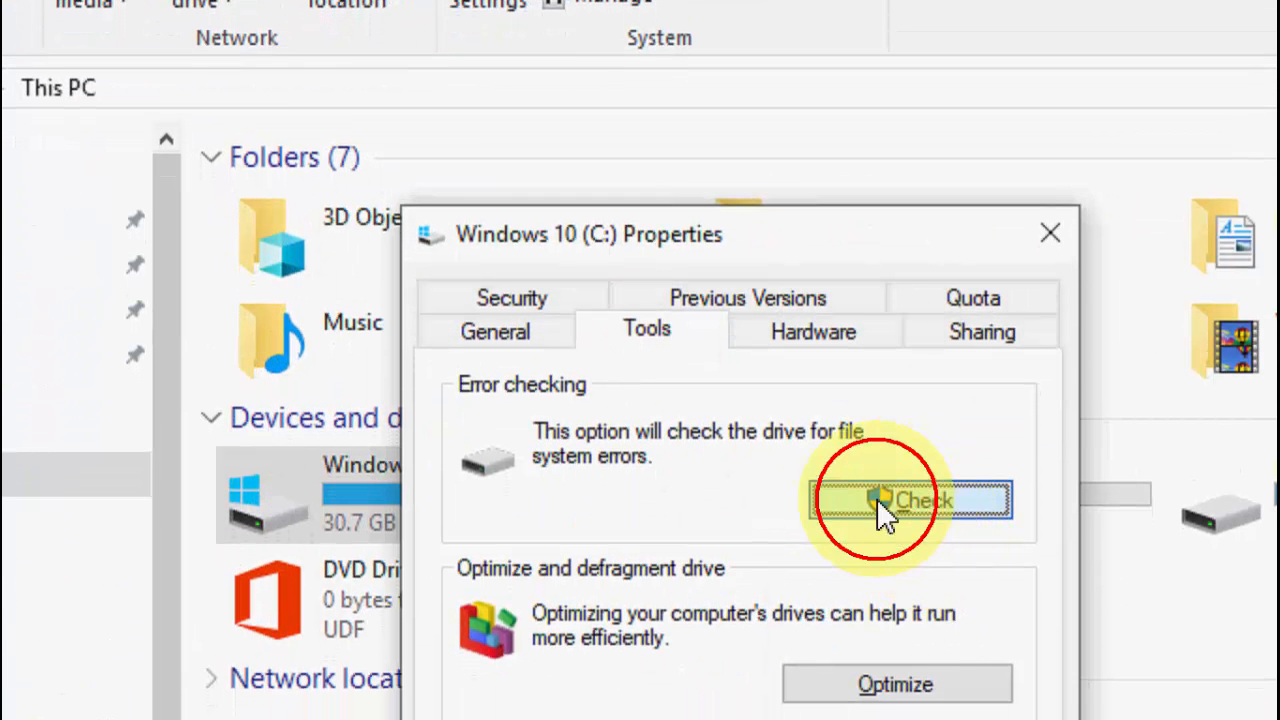
pyautogui.click(910, 500)
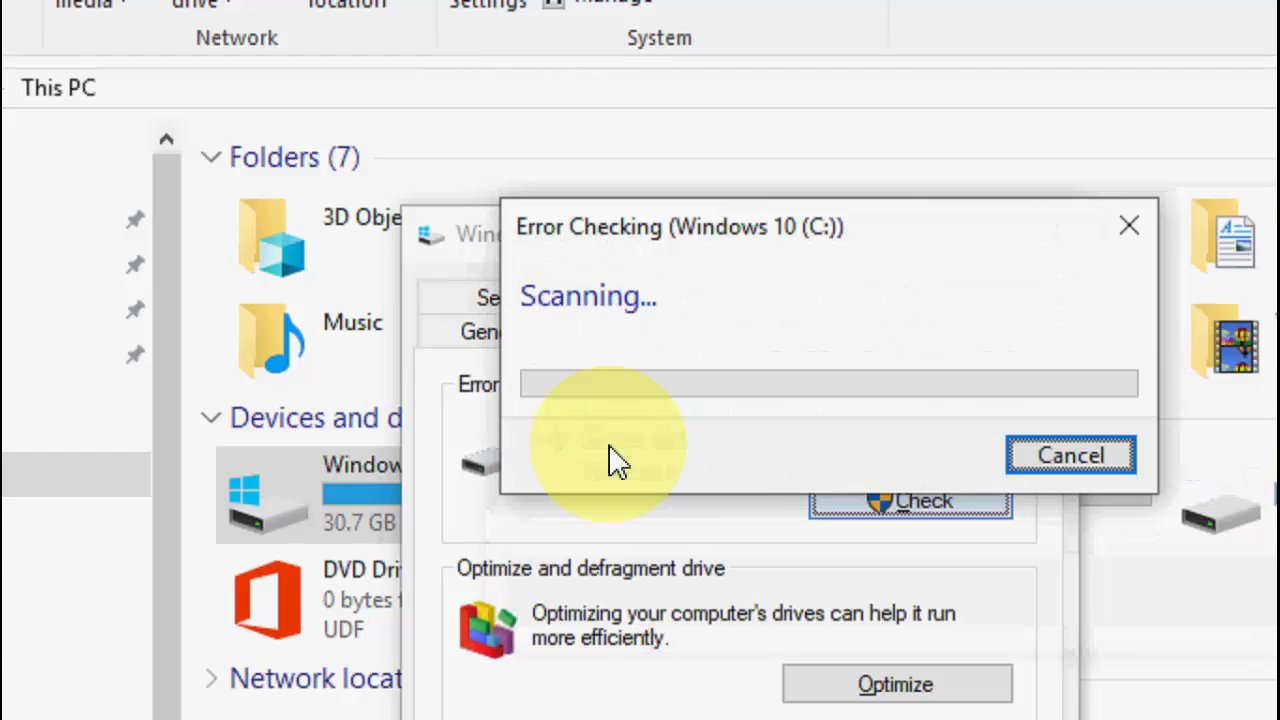